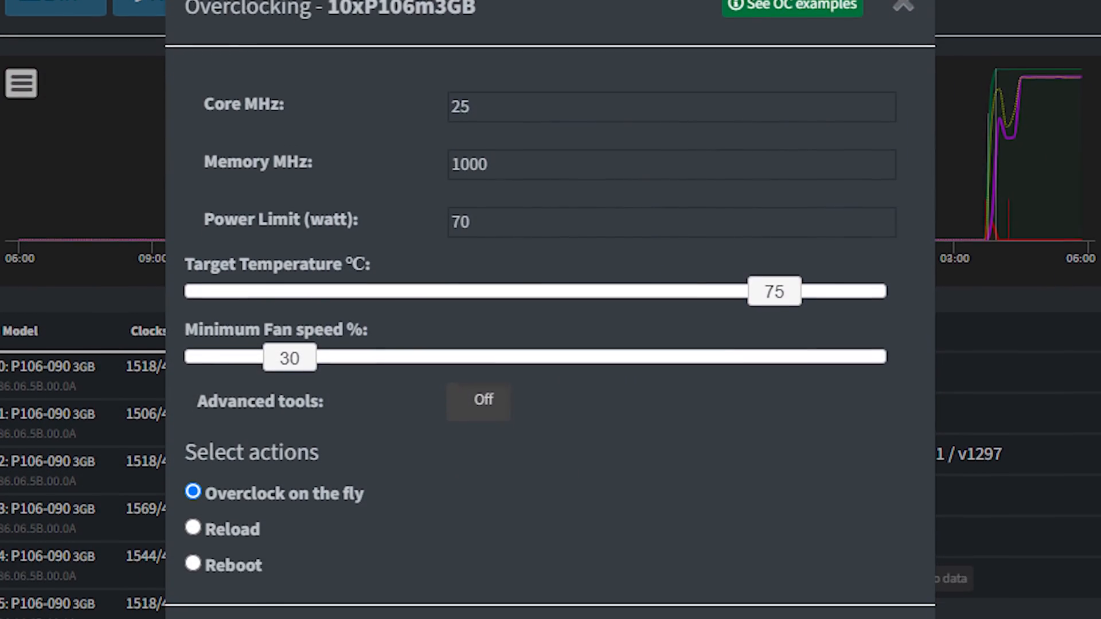
scroll(down, 3)
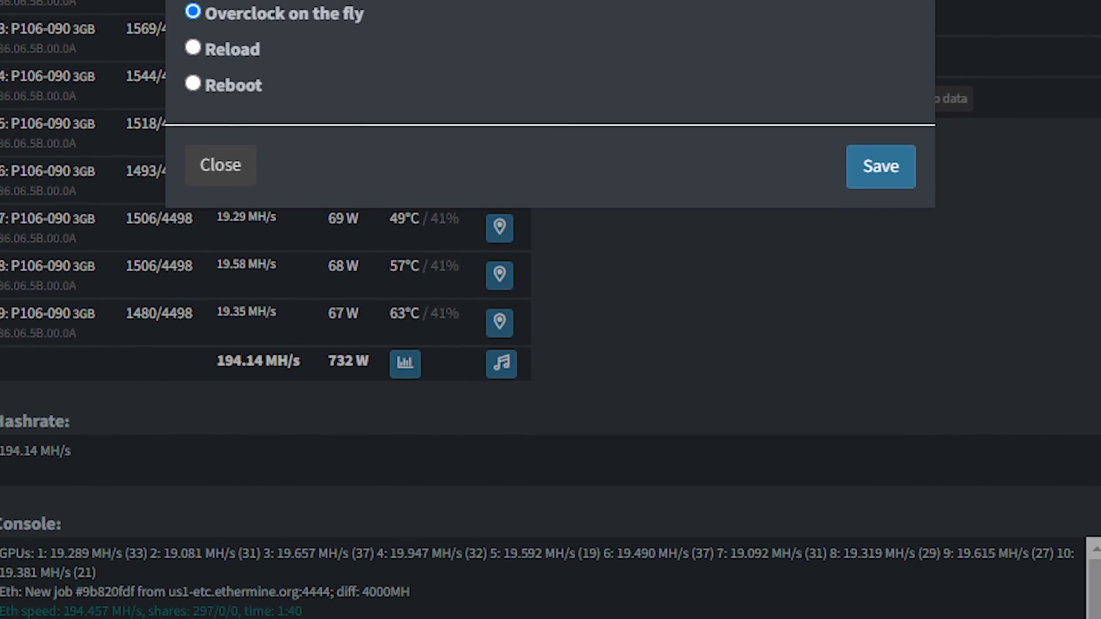